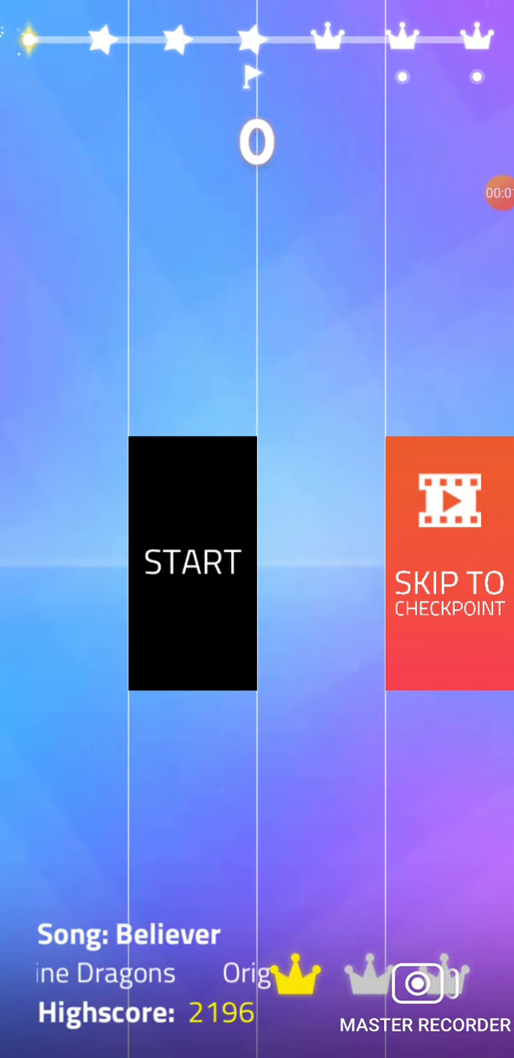
Start Believer and play until a miss ends the run at a score of 5
{"action": "left_click", "coordinate": [191, 562]}
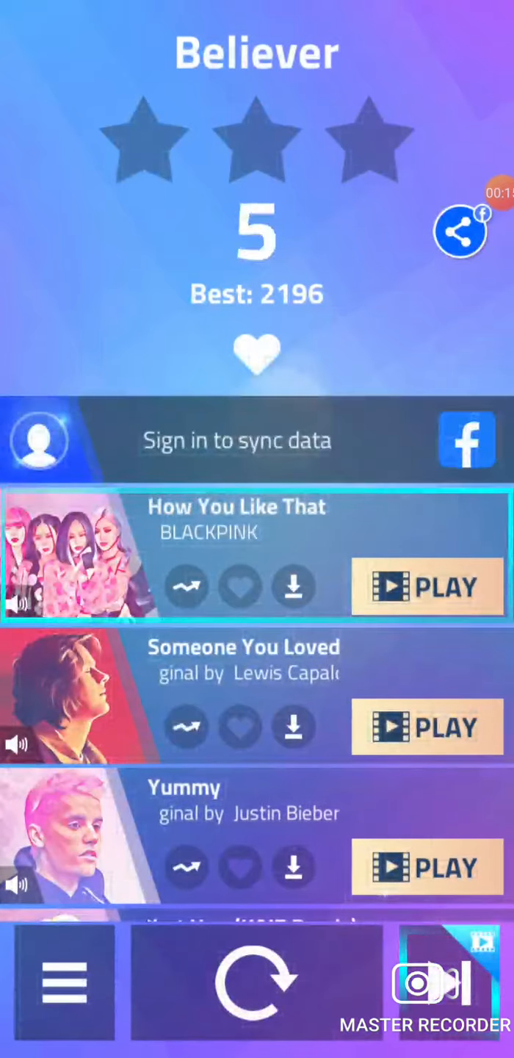
Replay Believer, holding the long tiles until the score climbs past 368
{"action": "left_click", "coordinate": [428, 587]}
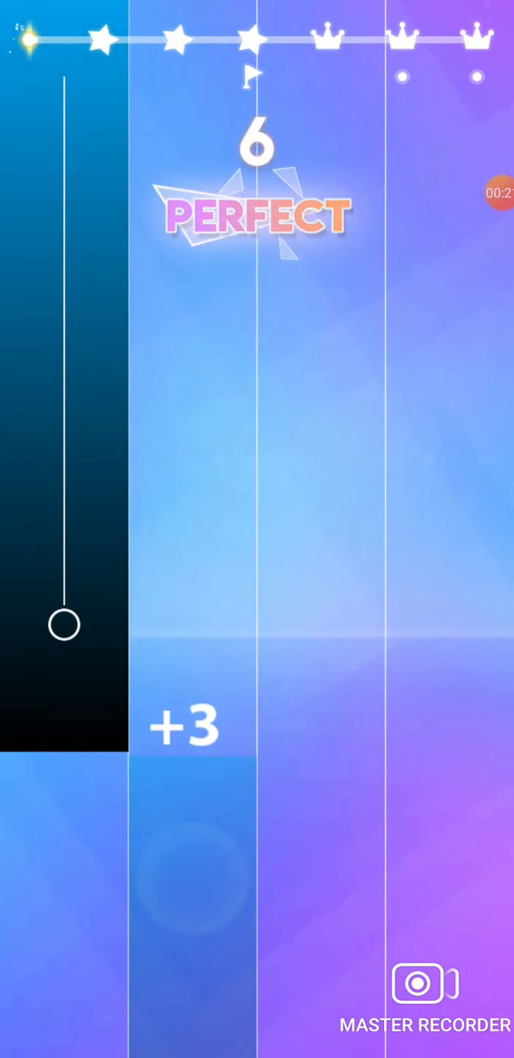
{"action": "left_click", "coordinate": [321, 692]}
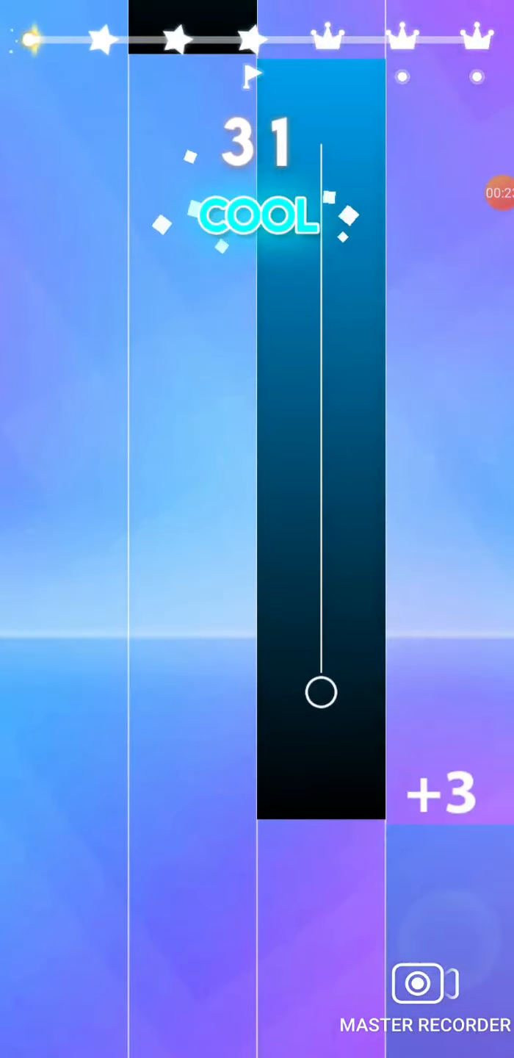
{"action": "left_click", "coordinate": [320, 693]}
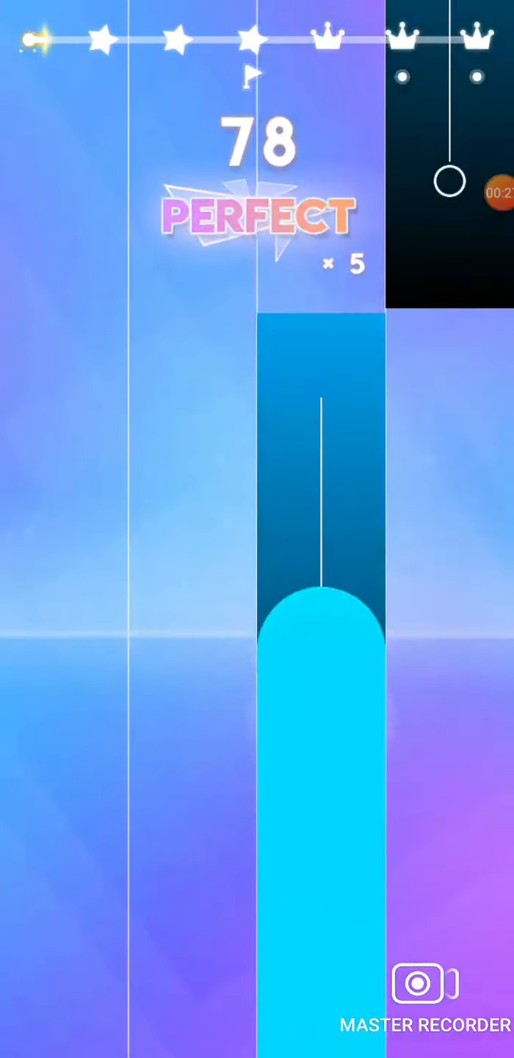
{"action": "left_click", "coordinate": [321, 510]}
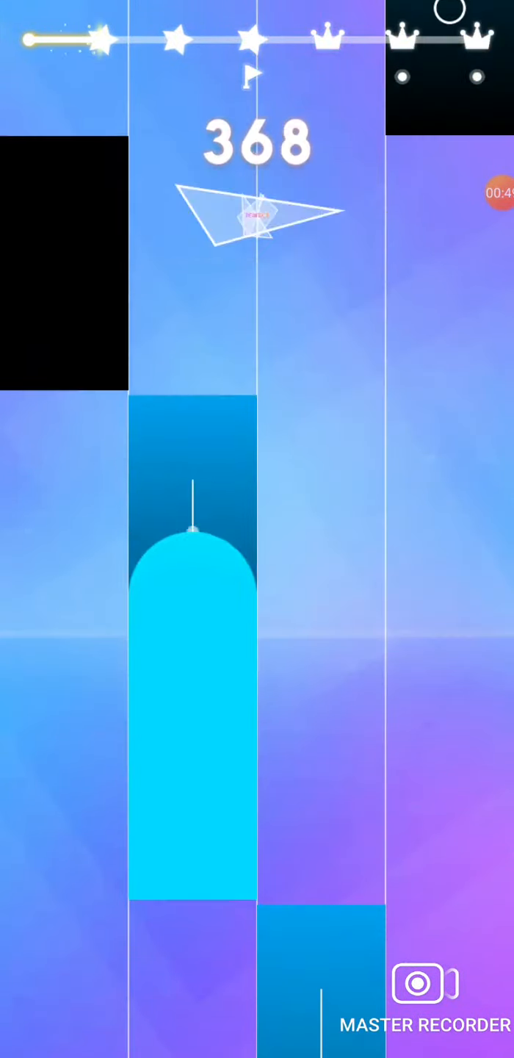
{"action": "left_click", "coordinate": [190, 653]}
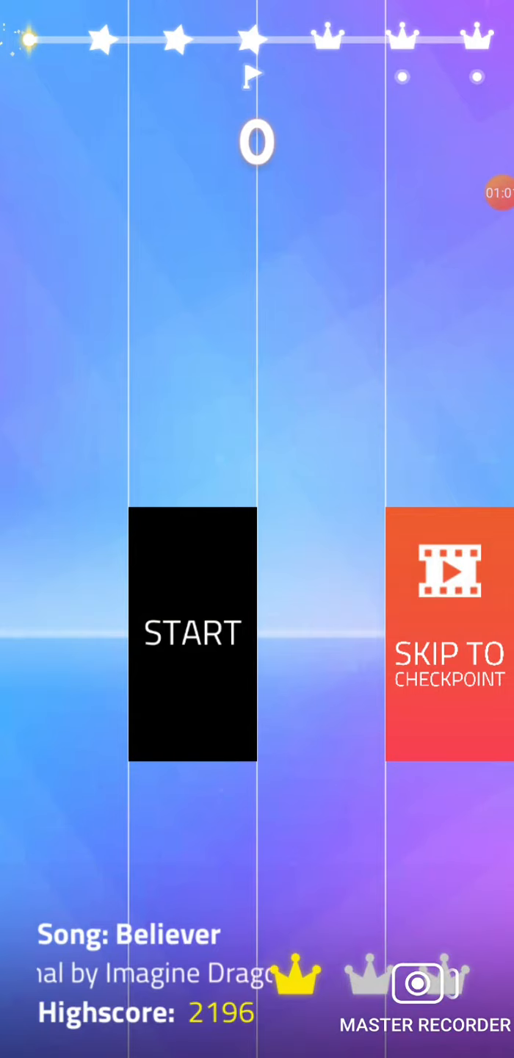
{"action": "left_click", "coordinate": [192, 632]}
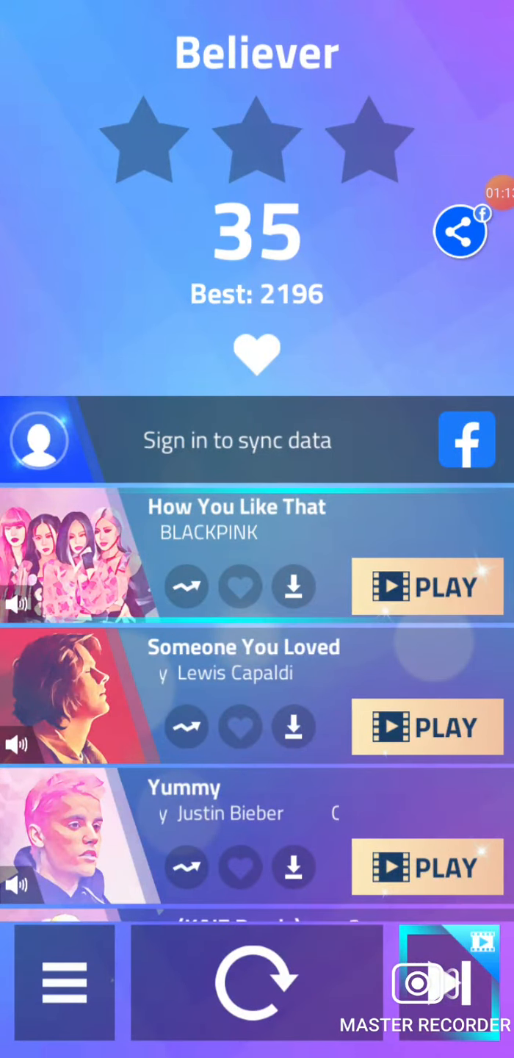
{"action": "left_click", "coordinate": [427, 586]}
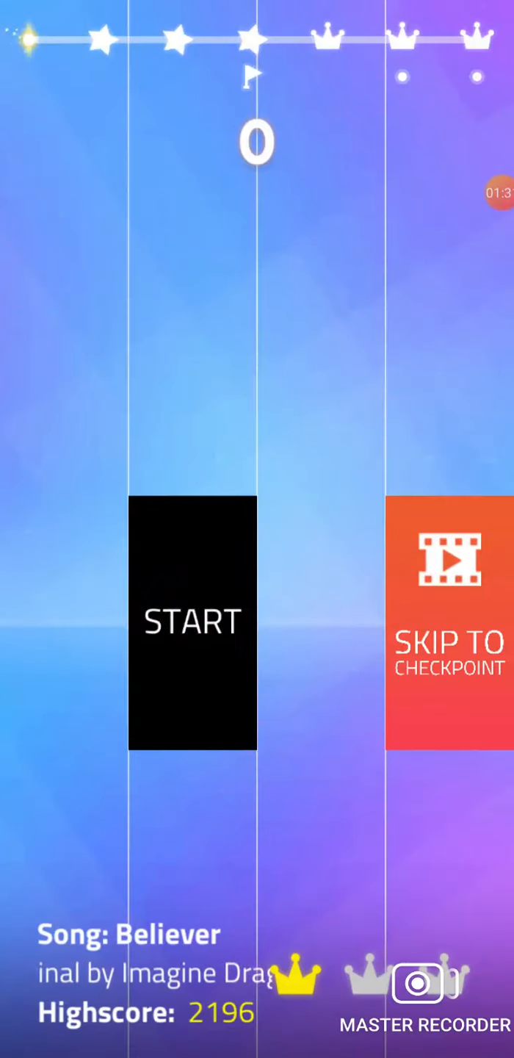
Play a fresh Believer run, holding the long tiles, reaching 243 points
{"action": "left_click", "coordinate": [191, 620]}
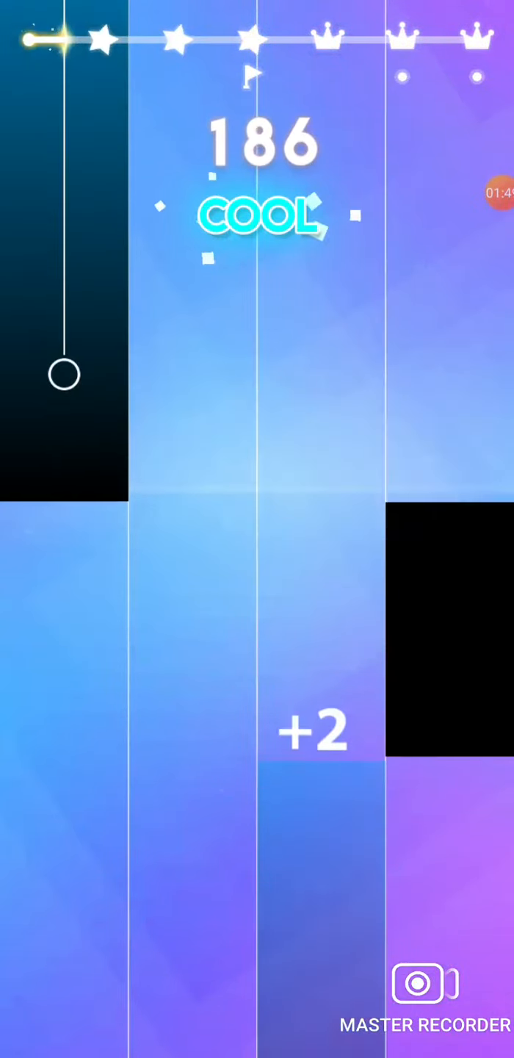
{"action": "left_click", "coordinate": [191, 480]}
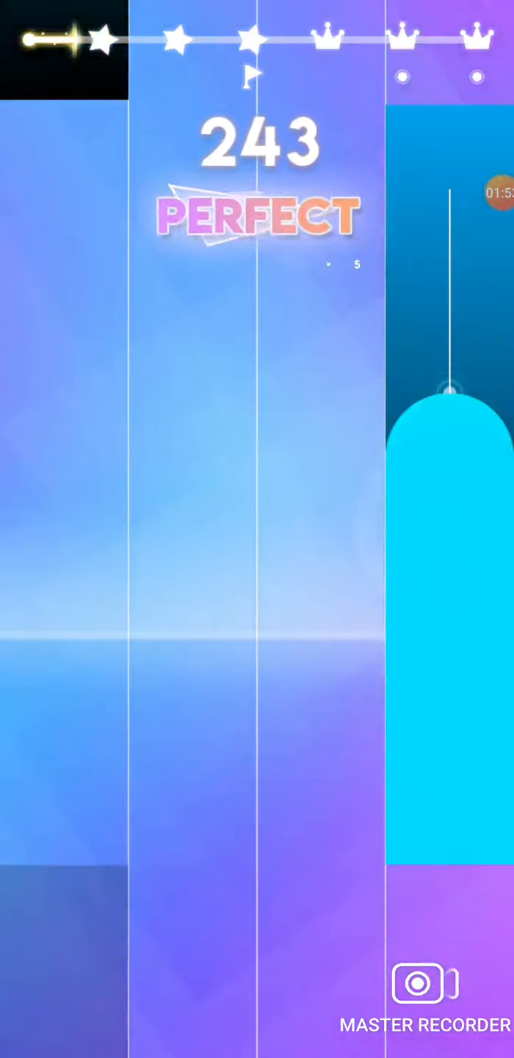
{"action": "left_click", "coordinate": [319, 578]}
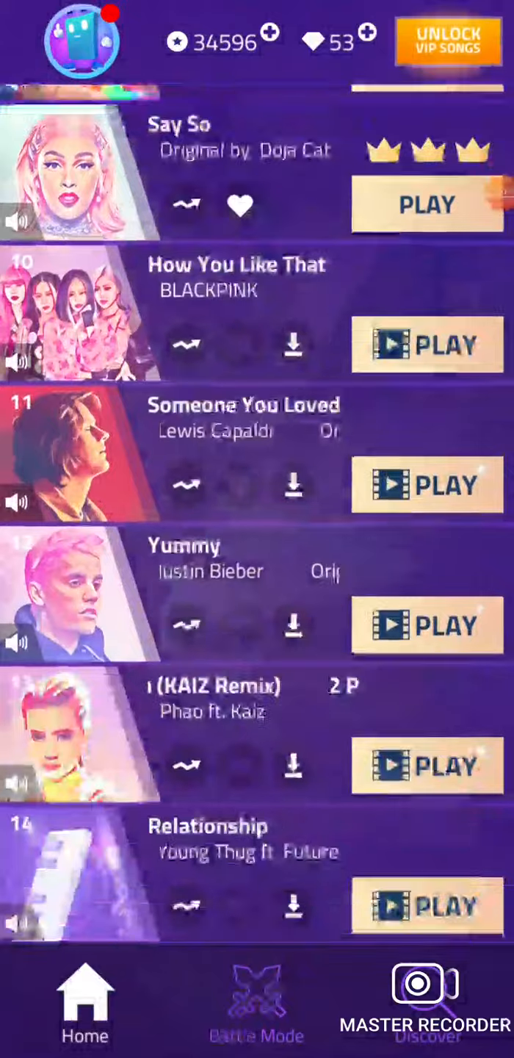
Scroll down the Home song list to reach Jingle Bell Rock
{"action": "scroll", "scroll_direction": "down", "scroll_amount": 3}
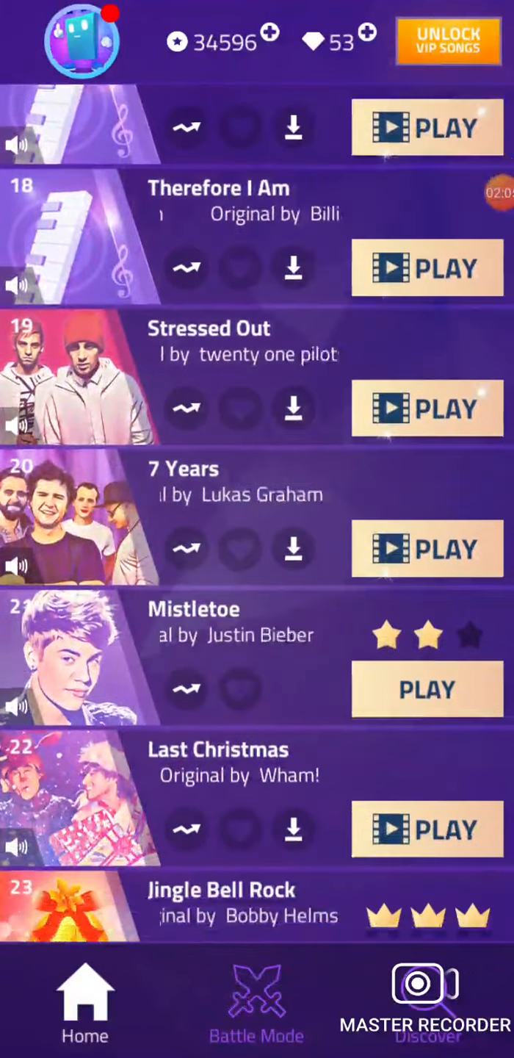
{"action": "scroll", "scroll_direction": "down", "scroll_amount": 3}
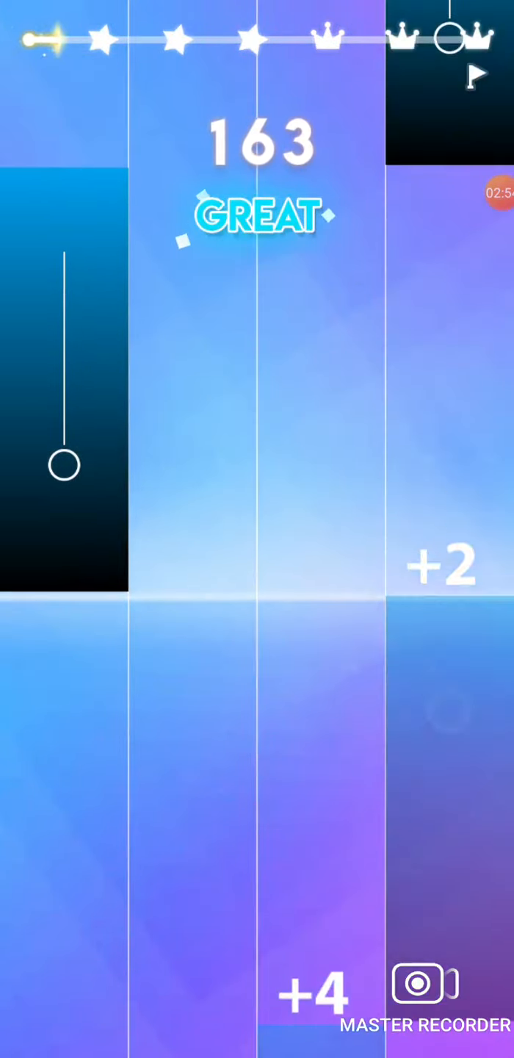
Keep hitting and holding Jingle Bell Rock tiles, passing 1026 points with two stars
{"action": "left_click", "coordinate": [320, 491]}
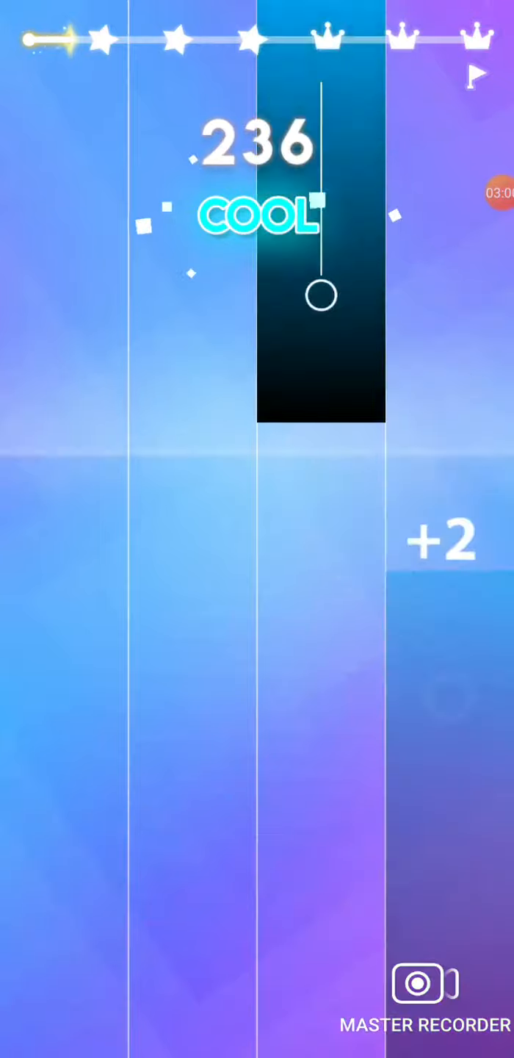
{"action": "left_click", "coordinate": [321, 298]}
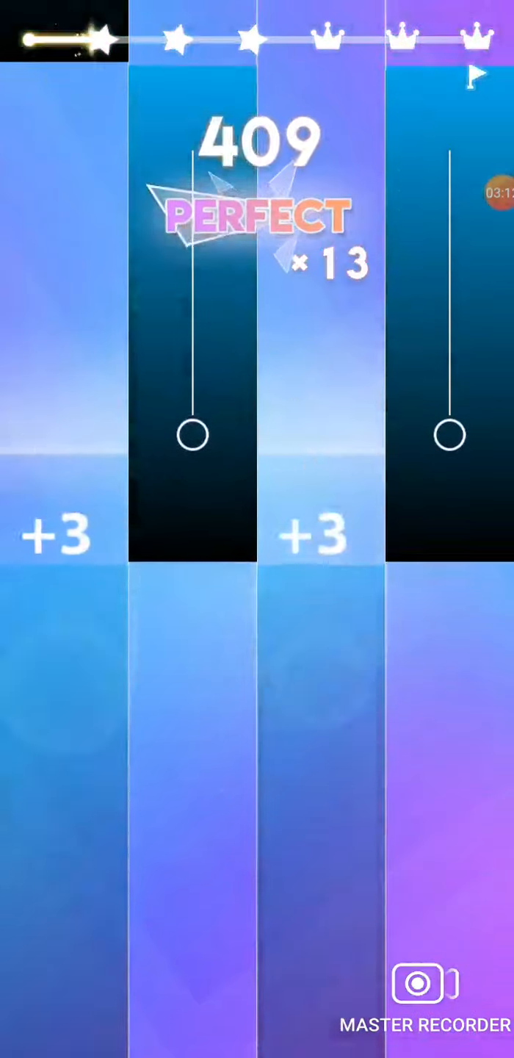
{"action": "left_click", "coordinate": [320, 440]}
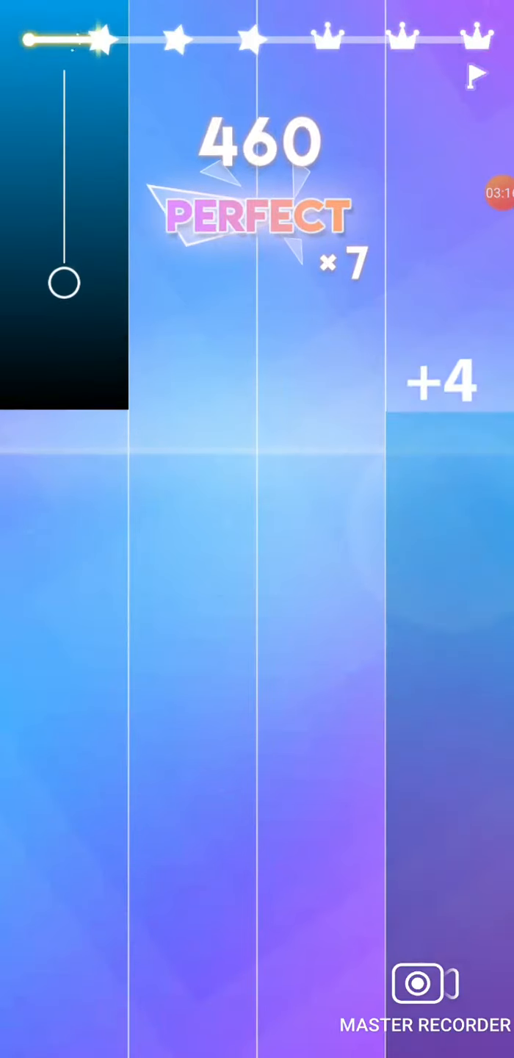
{"action": "left_click", "coordinate": [319, 444]}
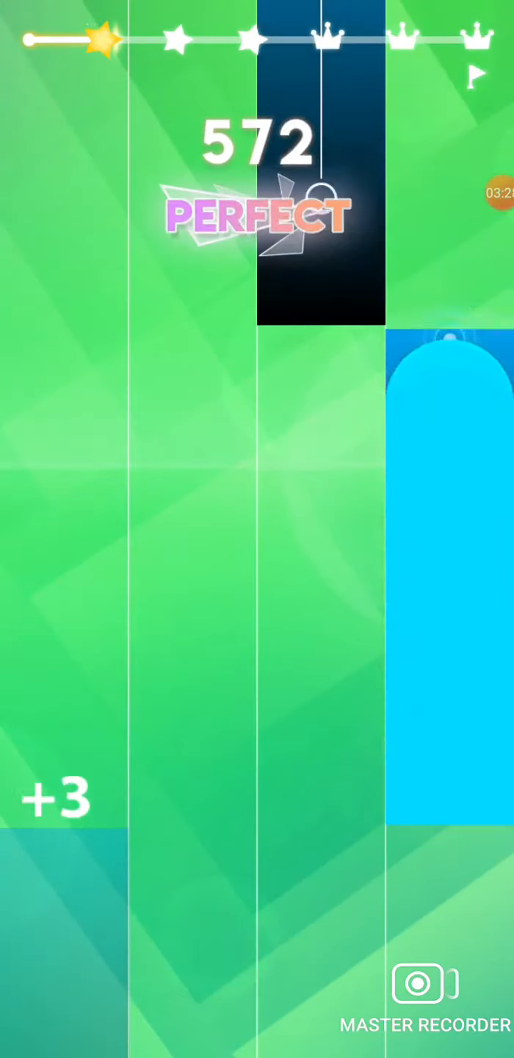
{"action": "left_click", "coordinate": [192, 470]}
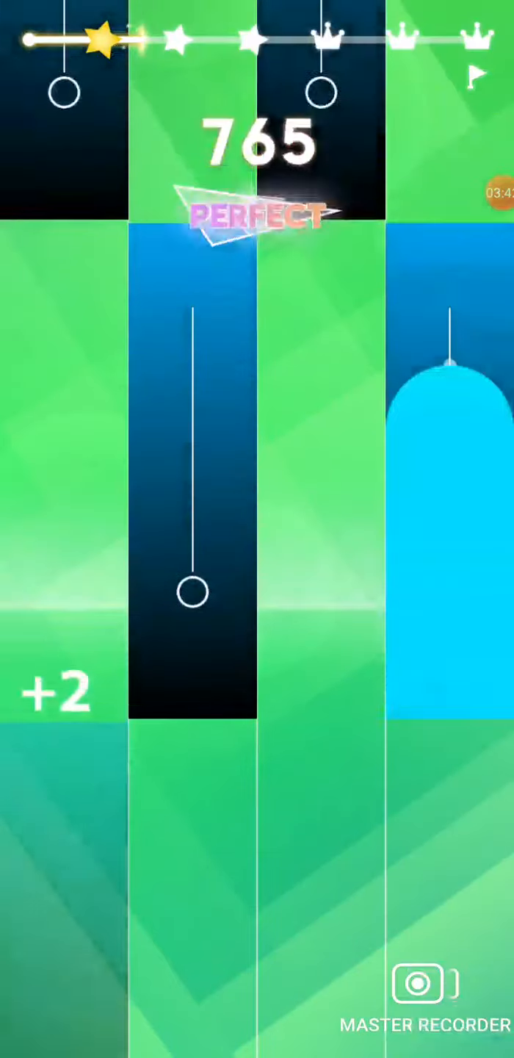
{"action": "left_click", "coordinate": [190, 593]}
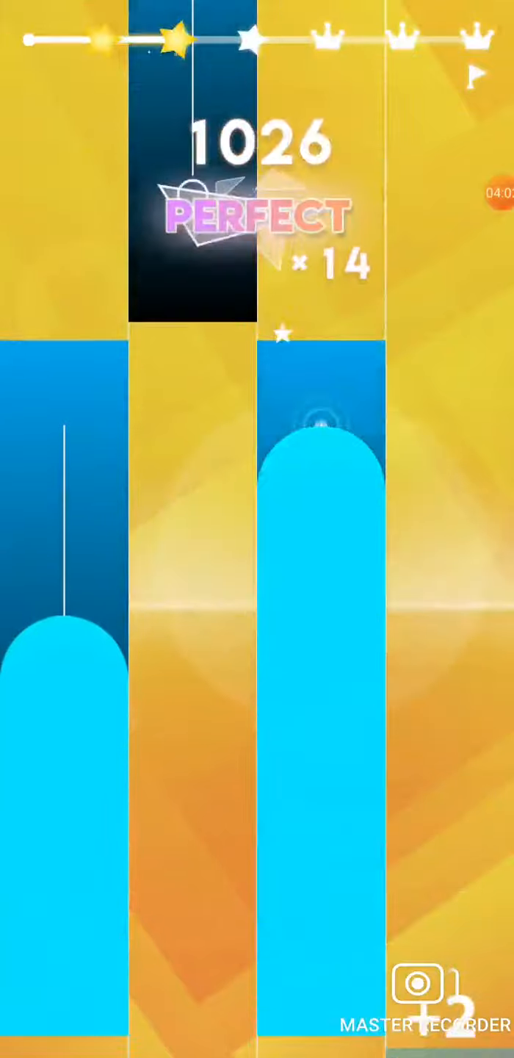
{"action": "left_click", "coordinate": [316, 433]}
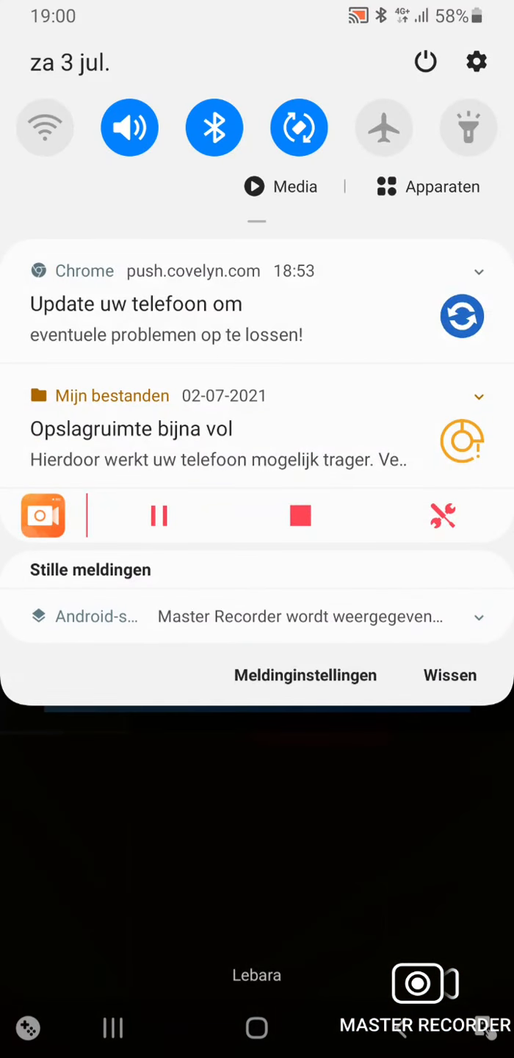
Close the shade and dismiss the 'no ads available' message to show continue options
{"action": "left_click", "coordinate": [44, 127]}
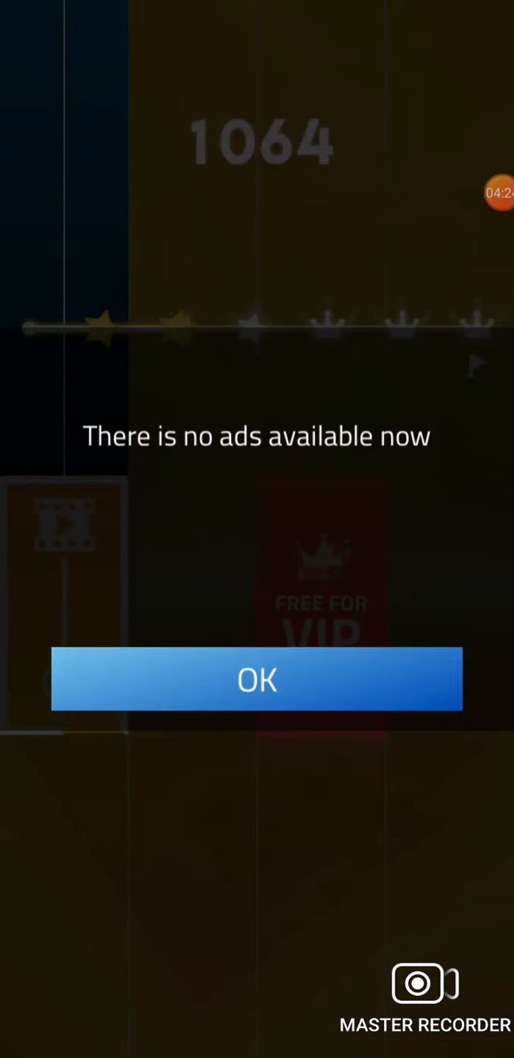
{"action": "left_click", "coordinate": [256, 679]}
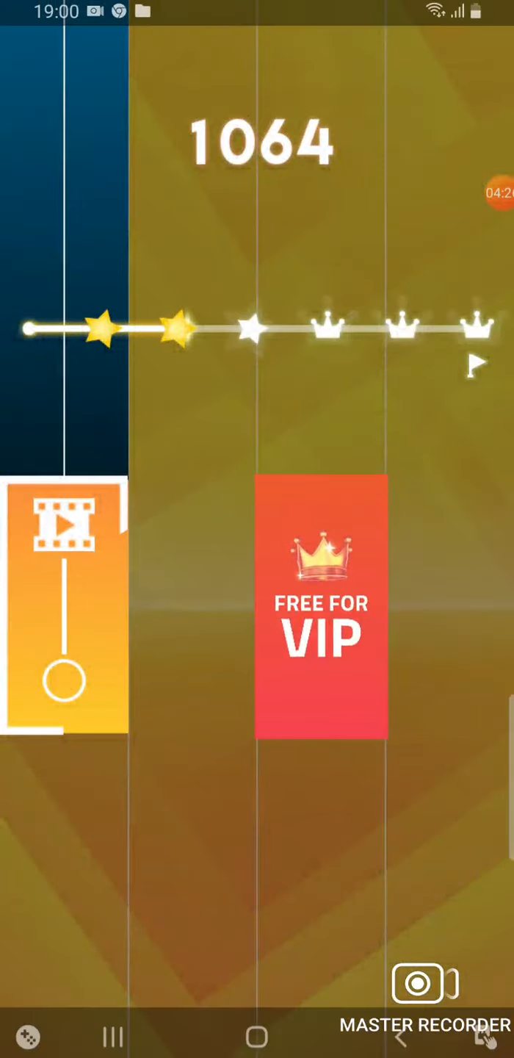